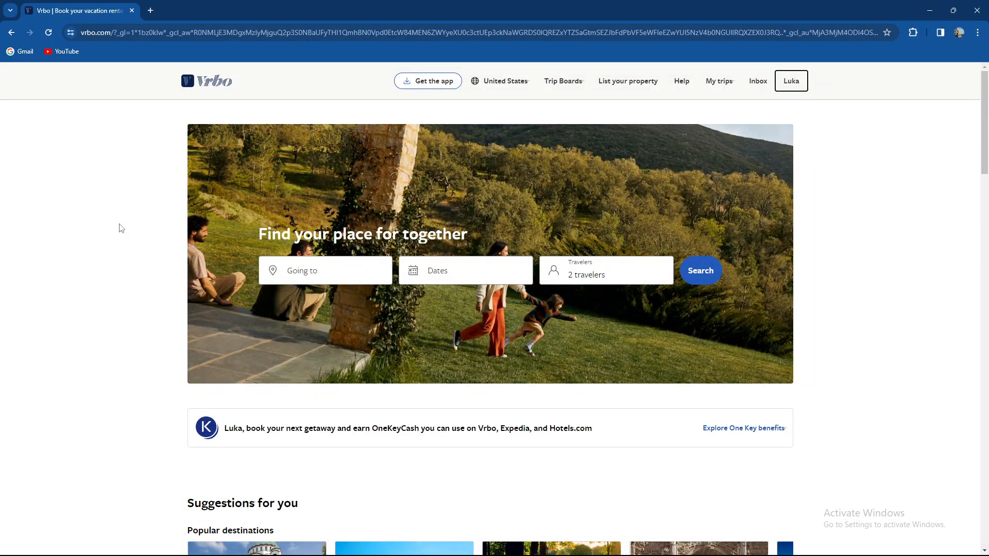
{"action": "mouse_move", "coordinate": [127, 262]}
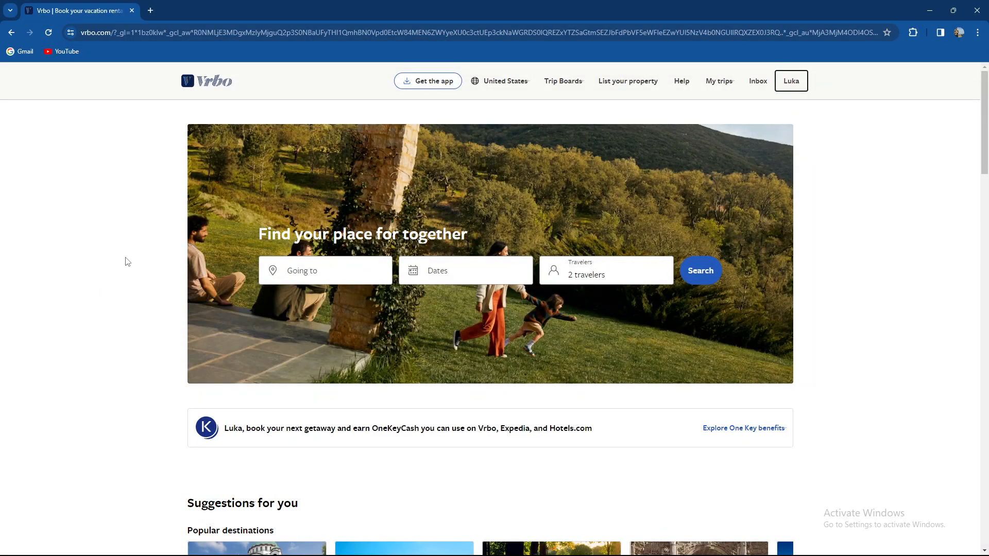
{"action": "scroll", "scroll_direction": "down", "scroll_amount": 3}
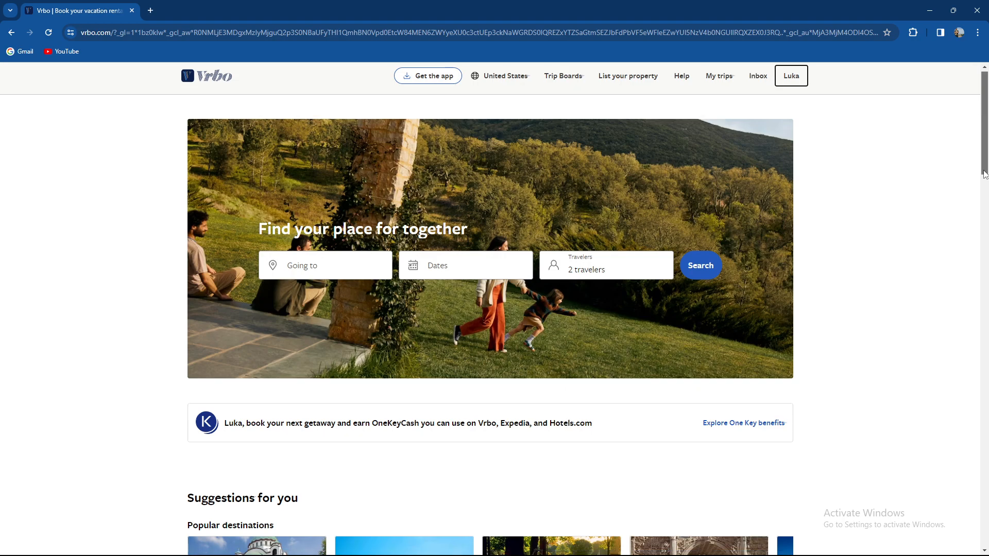
{"action": "scroll", "scroll_direction": "down", "scroll_amount": 3}
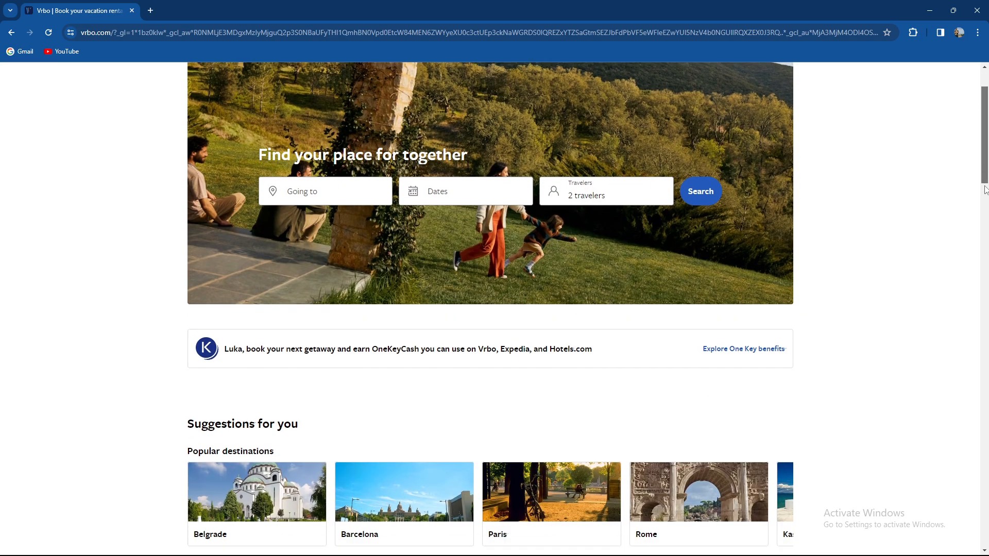
{"action": "scroll", "scroll_direction": "down", "scroll_amount": 3}
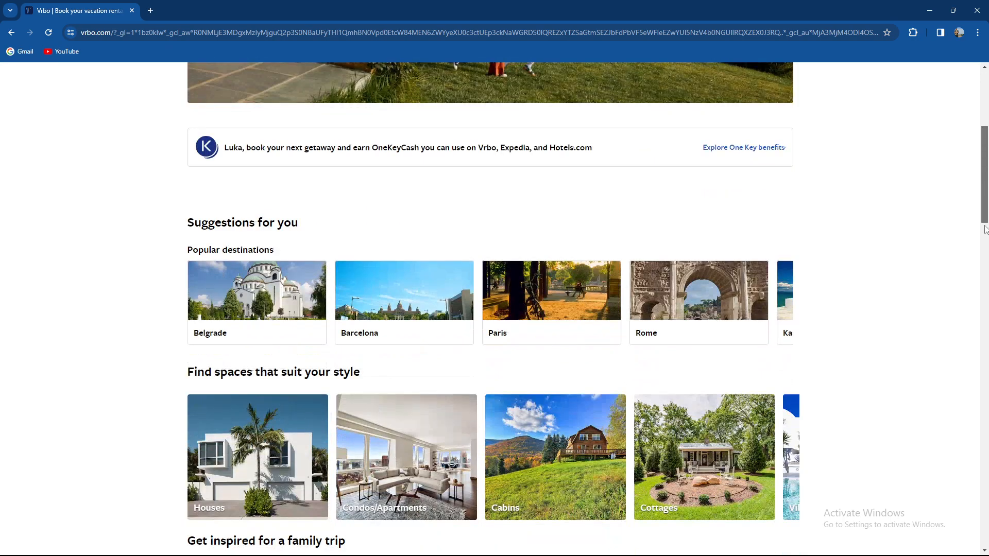
{"action": "scroll", "scroll_direction": "down", "scroll_amount": 3}
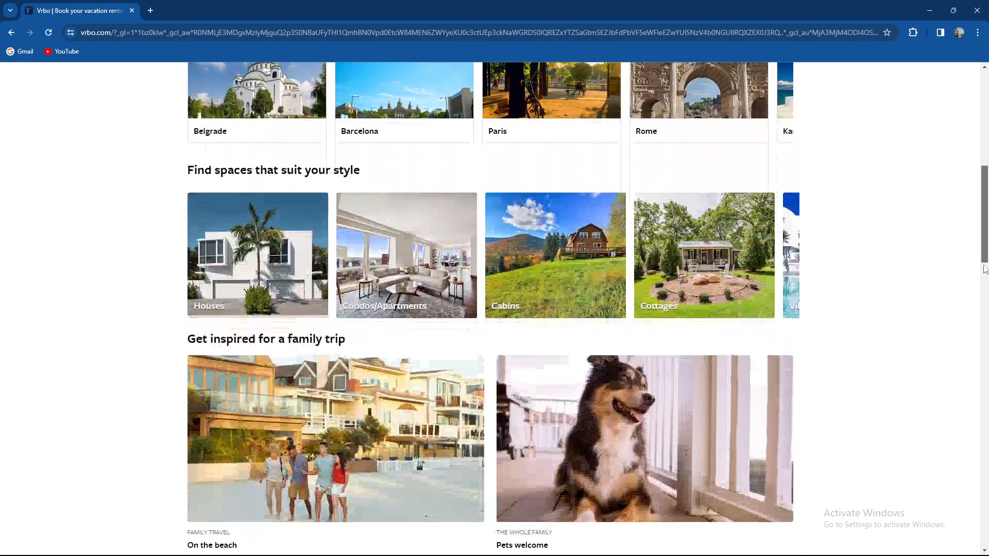
{"action": "scroll", "scroll_direction": "down", "scroll_amount": 3}
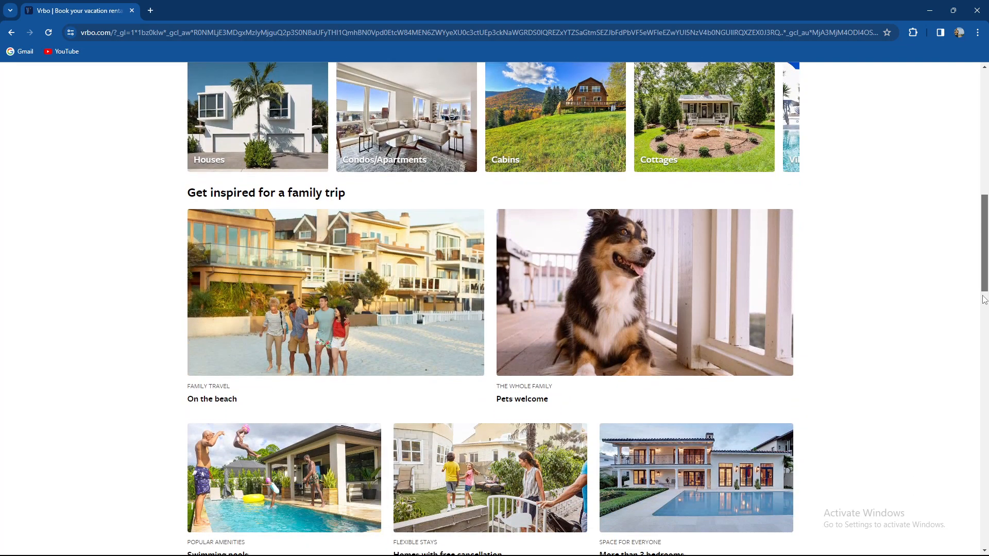
{"action": "scroll", "scroll_direction": "down", "scroll_amount": 3}
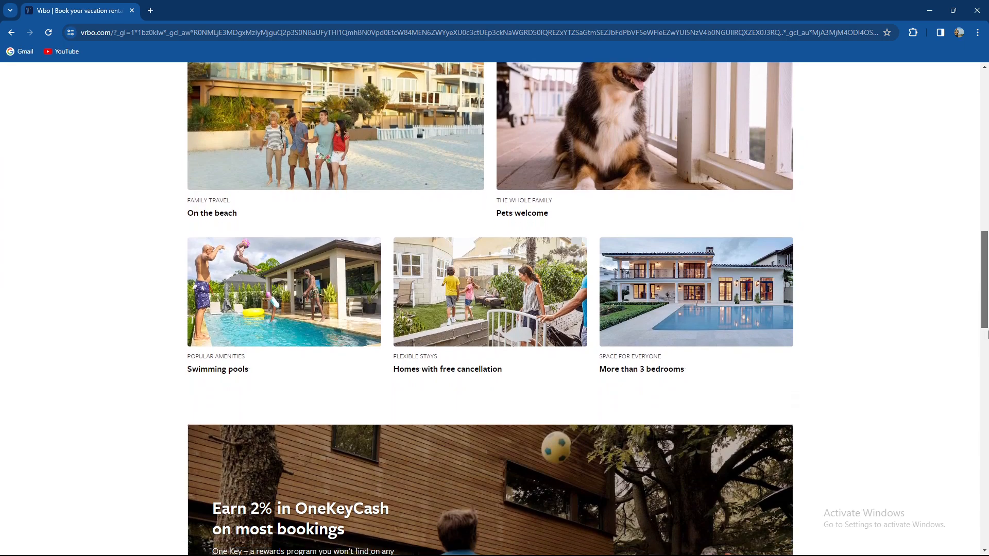
{"action": "scroll", "scroll_direction": "down", "scroll_amount": 3}
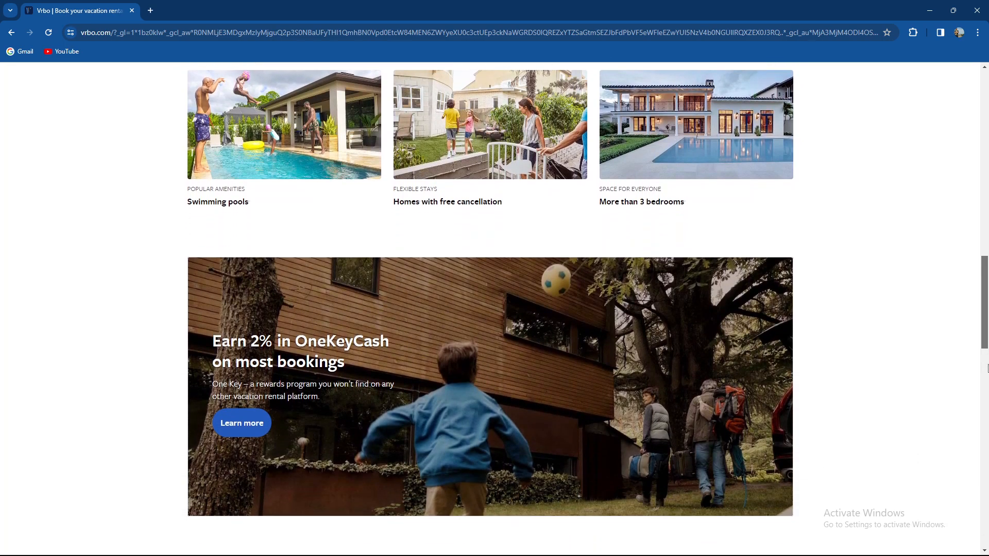
{"action": "scroll", "scroll_direction": "down", "scroll_amount": 3}
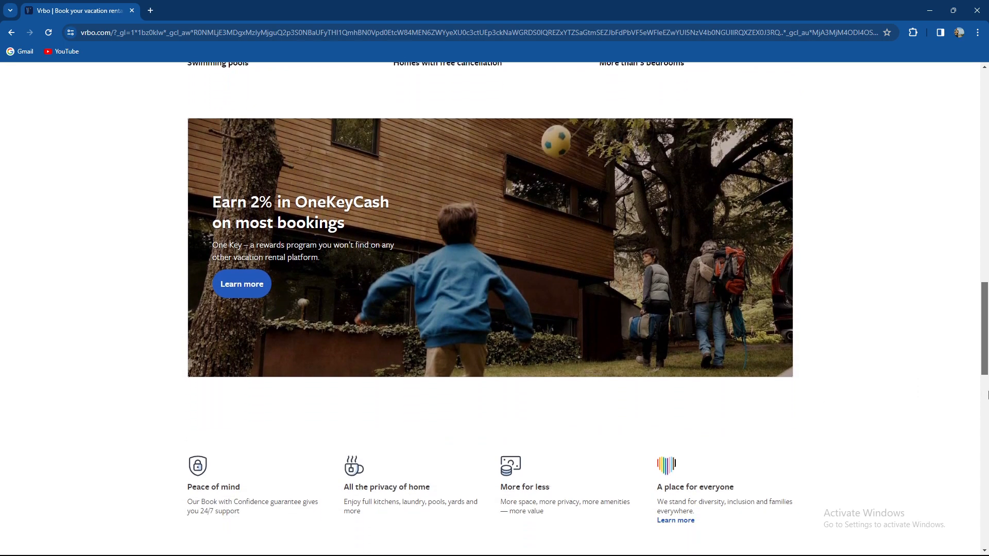
{"action": "scroll", "scroll_direction": "down", "scroll_amount": 3}
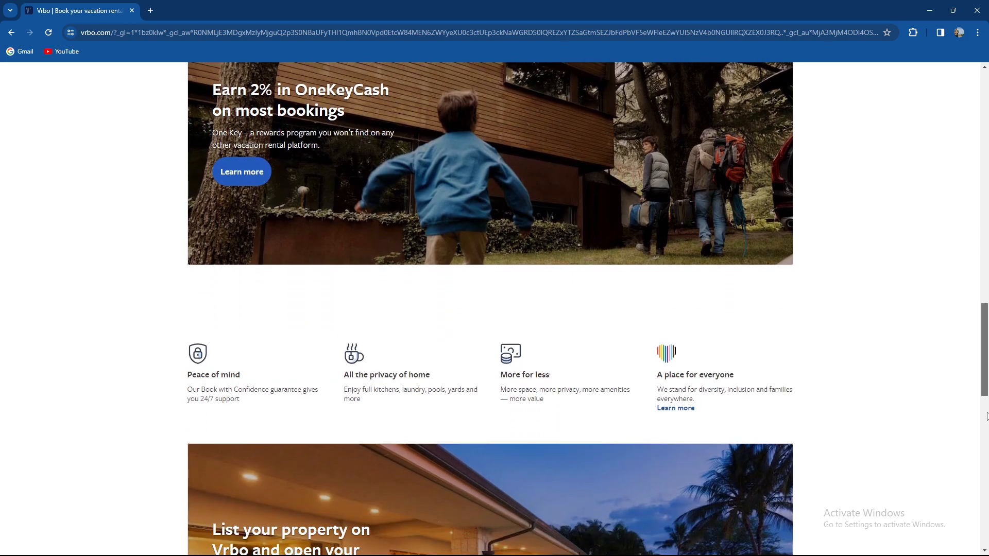
{"action": "scroll", "scroll_direction": "down", "scroll_amount": 3}
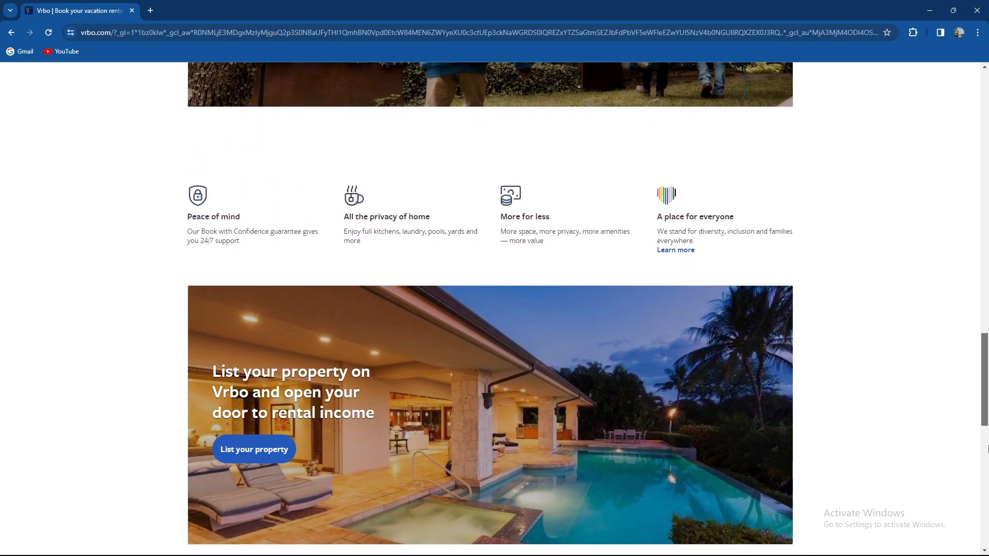
{"action": "scroll", "scroll_direction": "down", "scroll_amount": 3}
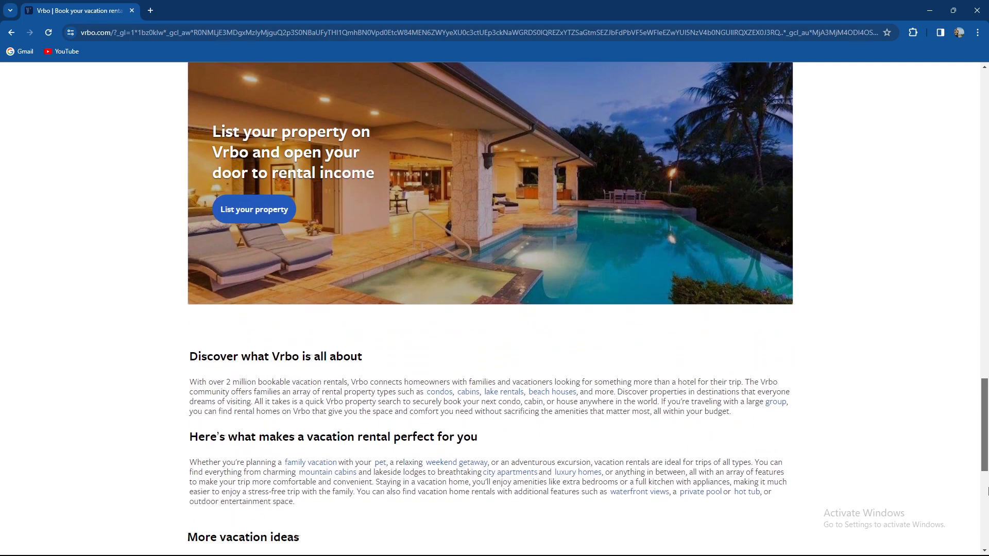
{"action": "scroll", "scroll_direction": "down", "scroll_amount": 3}
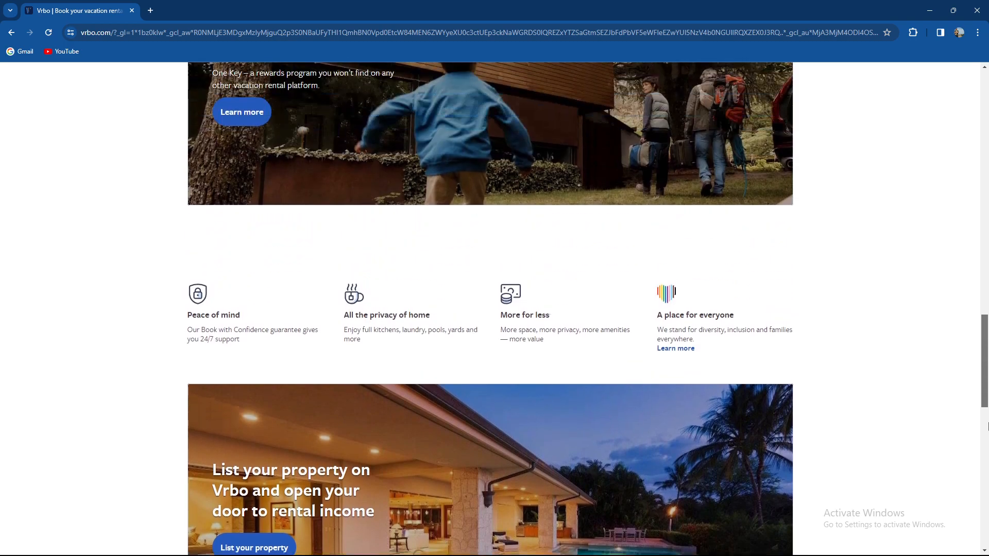
{"action": "scroll", "scroll_direction": "up", "scroll_amount": 3}
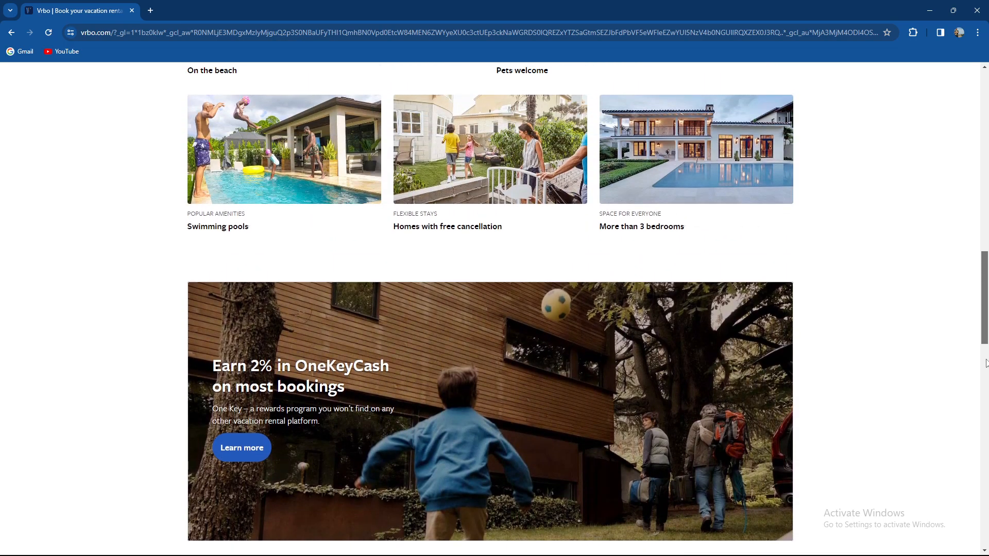
{"action": "scroll", "scroll_direction": "up", "scroll_amount": 3}
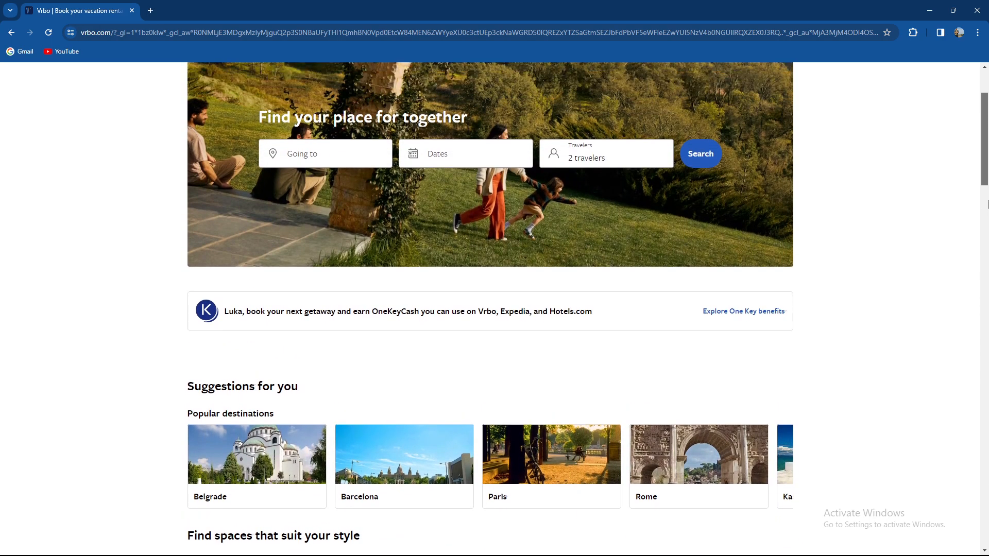
{"action": "scroll", "scroll_direction": "up", "scroll_amount": 3}
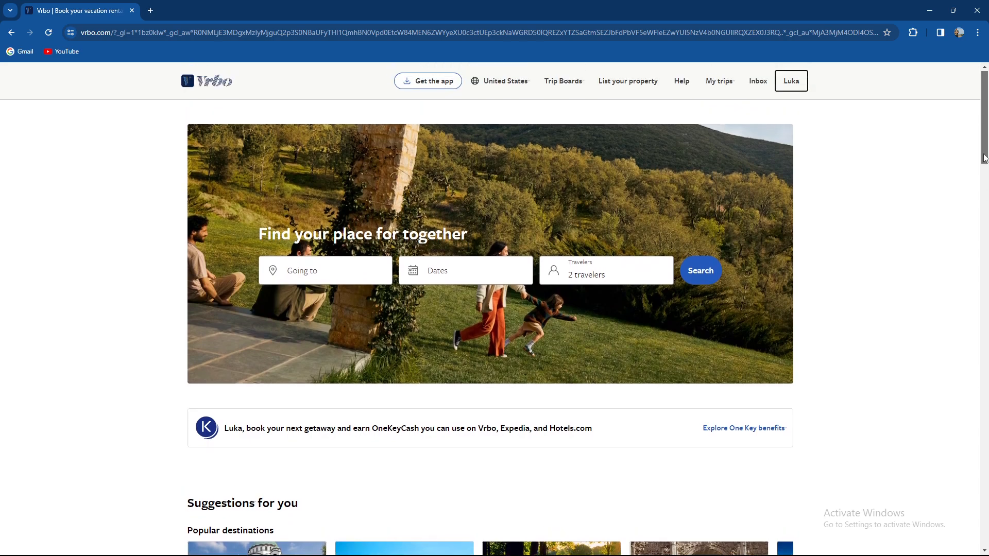
{"action": "mouse_move", "coordinate": [904, 145]}
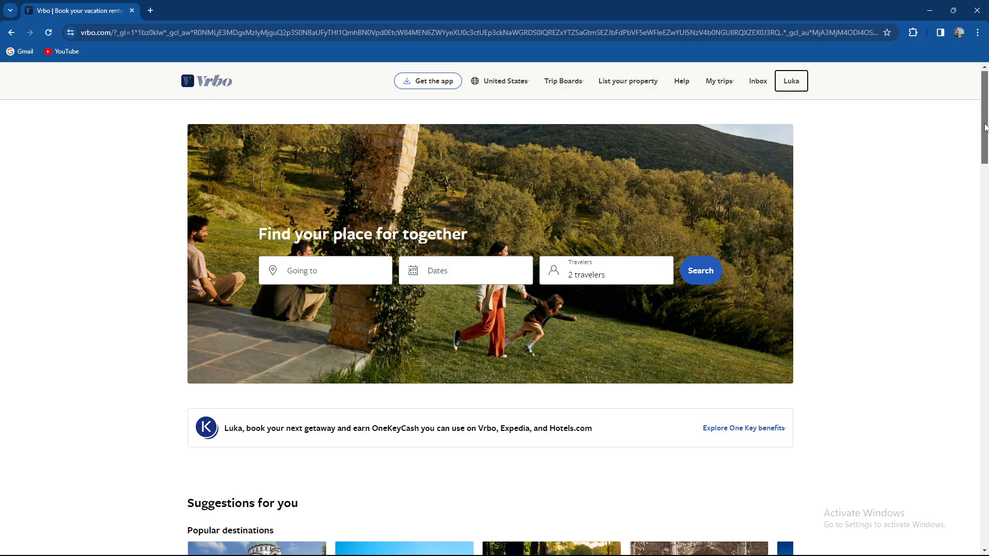
{"action": "scroll", "scroll_direction": "down", "scroll_amount": 3}
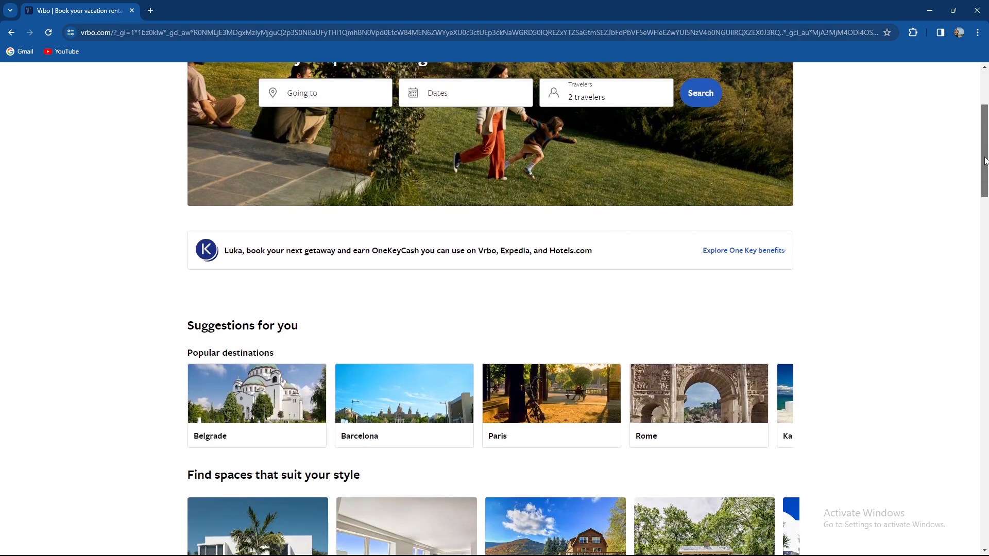
{"action": "scroll", "scroll_direction": "down", "scroll_amount": 3}
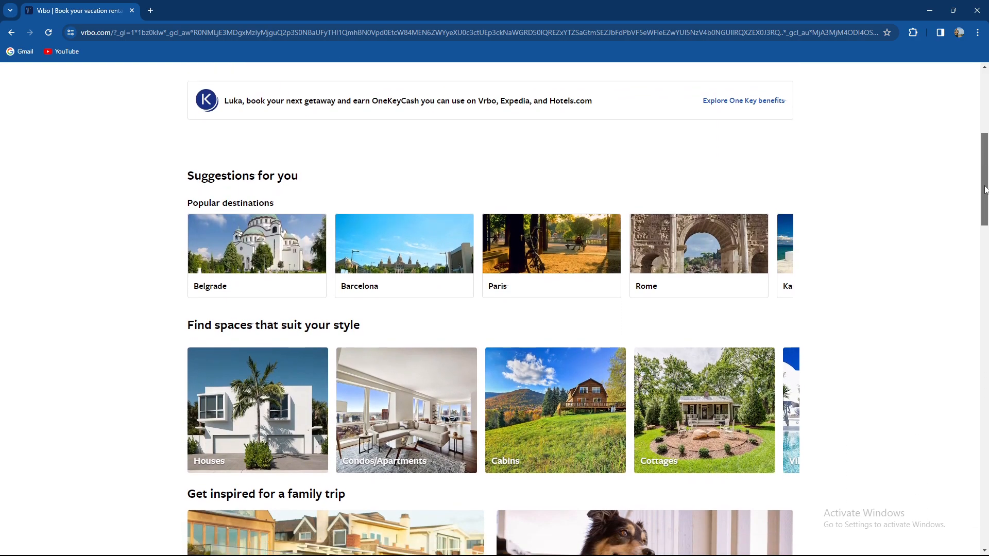
{"action": "scroll", "scroll_direction": "down", "scroll_amount": 3}
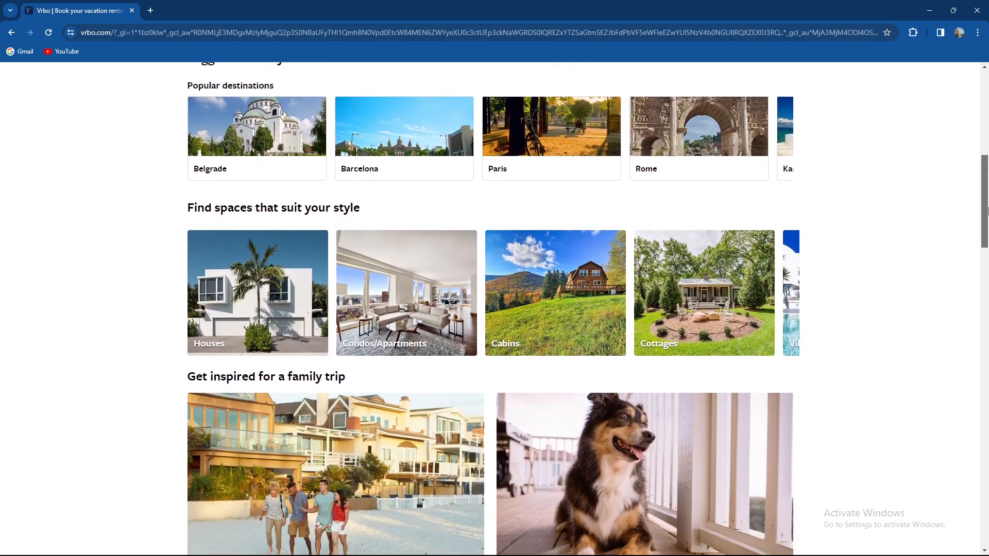
{"action": "scroll", "scroll_direction": "down", "scroll_amount": 3}
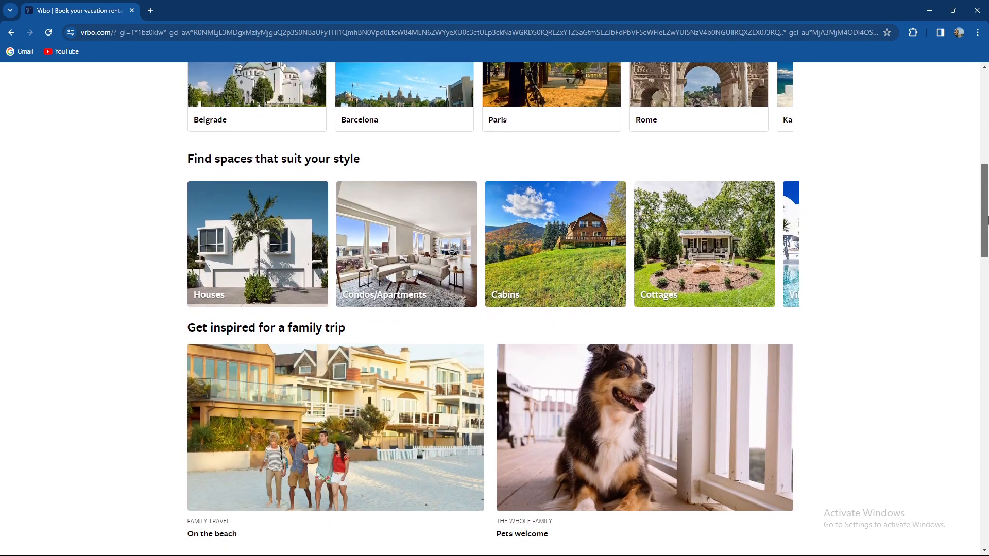
{"action": "scroll", "scroll_direction": "down", "scroll_amount": 3}
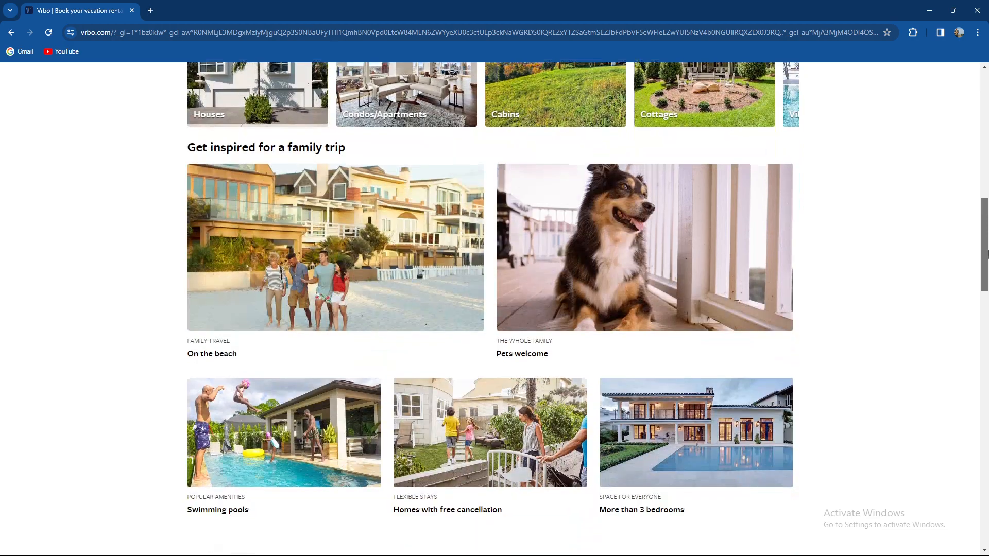
{"action": "scroll", "scroll_direction": "down", "scroll_amount": 3}
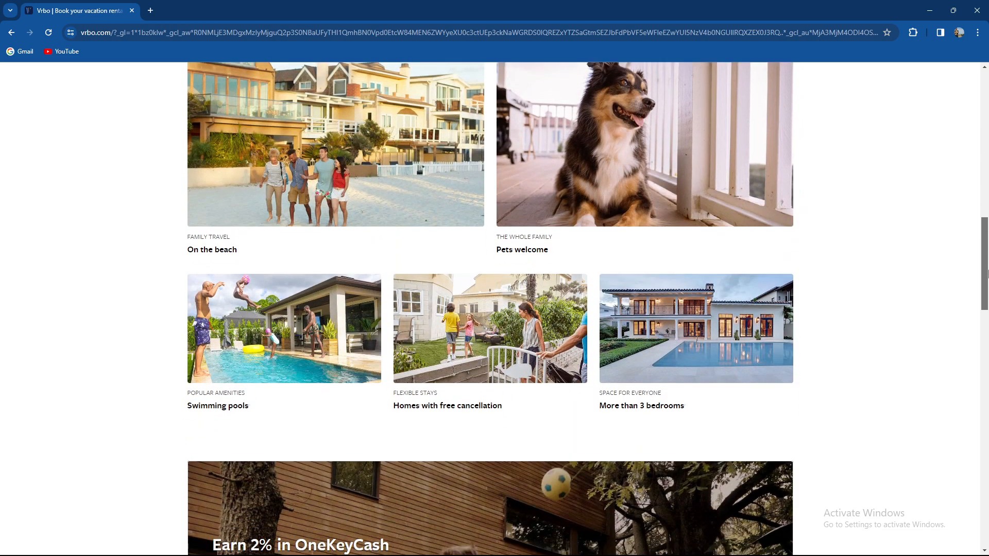
{"action": "scroll", "scroll_direction": "down", "scroll_amount": 3}
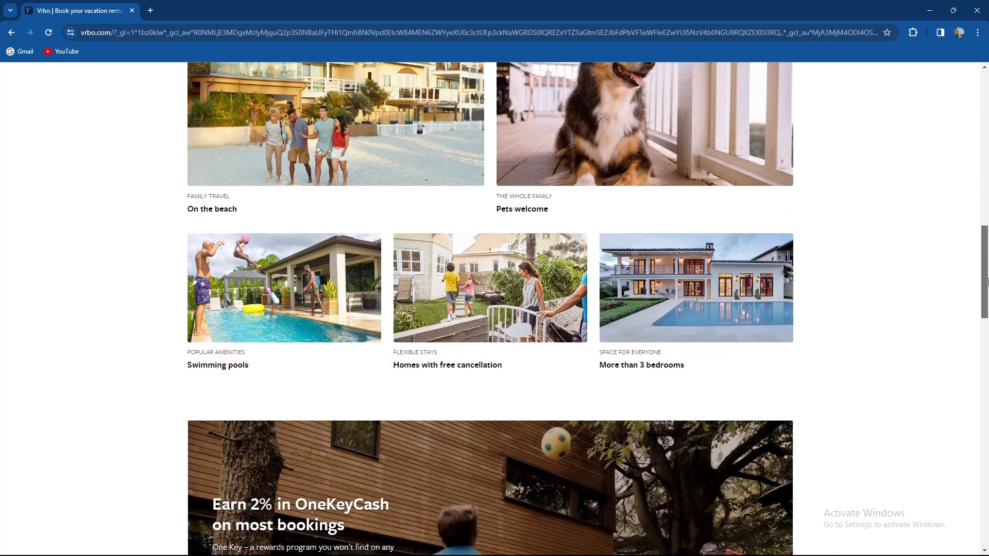
{"action": "scroll", "scroll_direction": "down", "scroll_amount": 3}
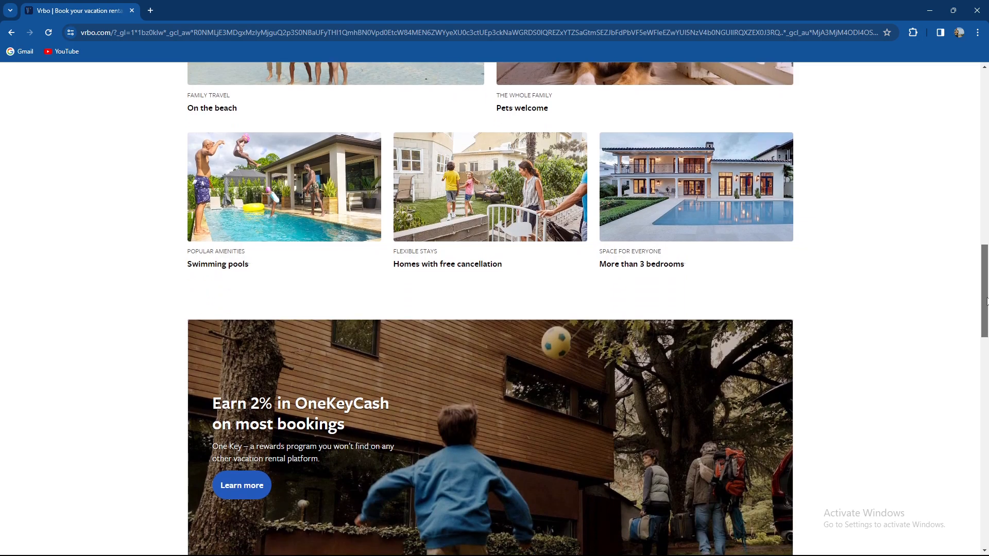
{"action": "scroll", "scroll_direction": "down", "scroll_amount": 3}
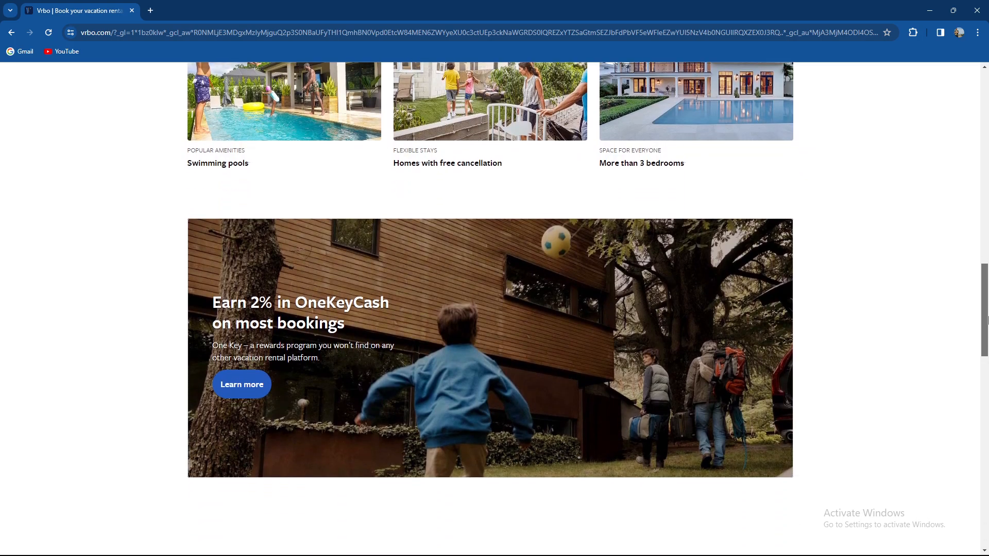
{"action": "scroll", "scroll_direction": "down", "scroll_amount": 3}
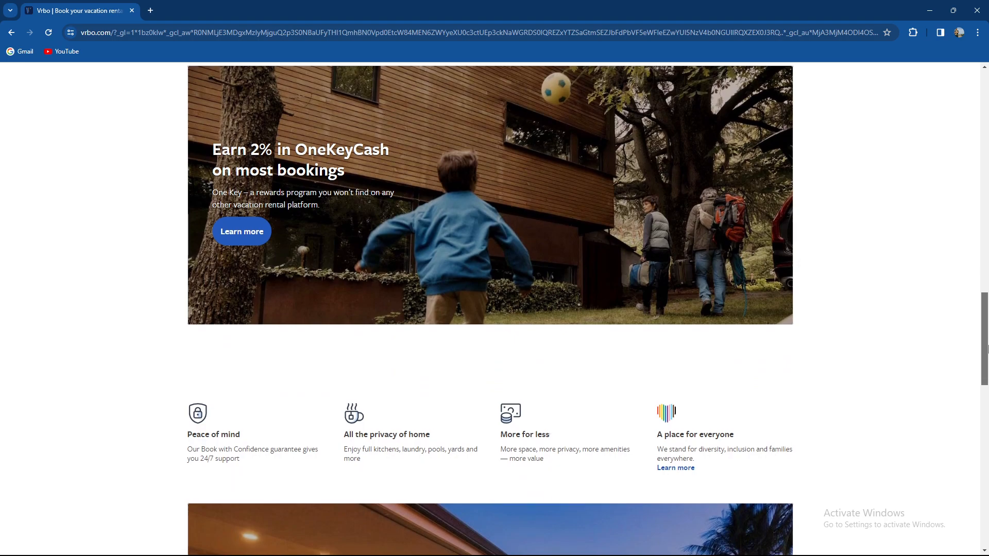
{"action": "scroll", "scroll_direction": "down", "scroll_amount": 3}
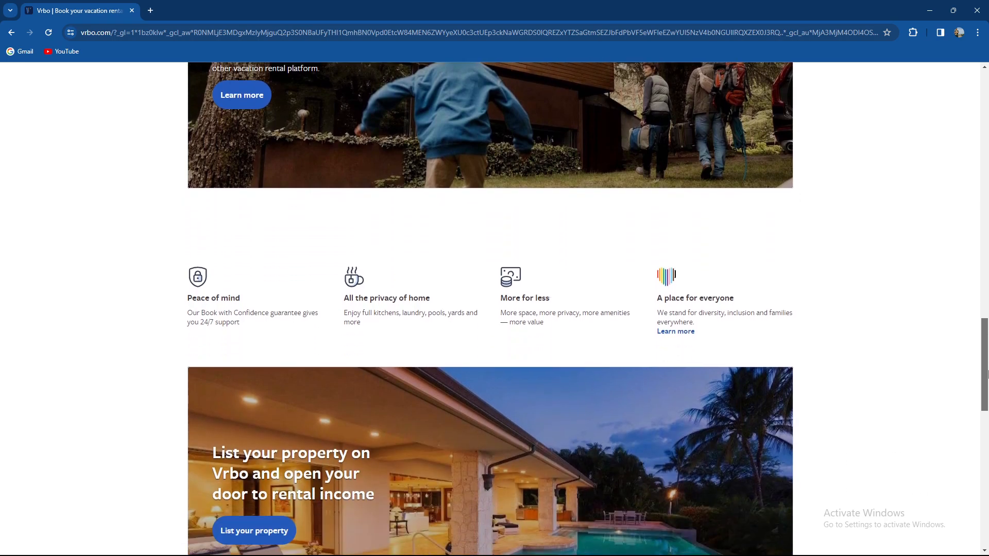
{"action": "scroll", "scroll_direction": "down", "scroll_amount": 3}
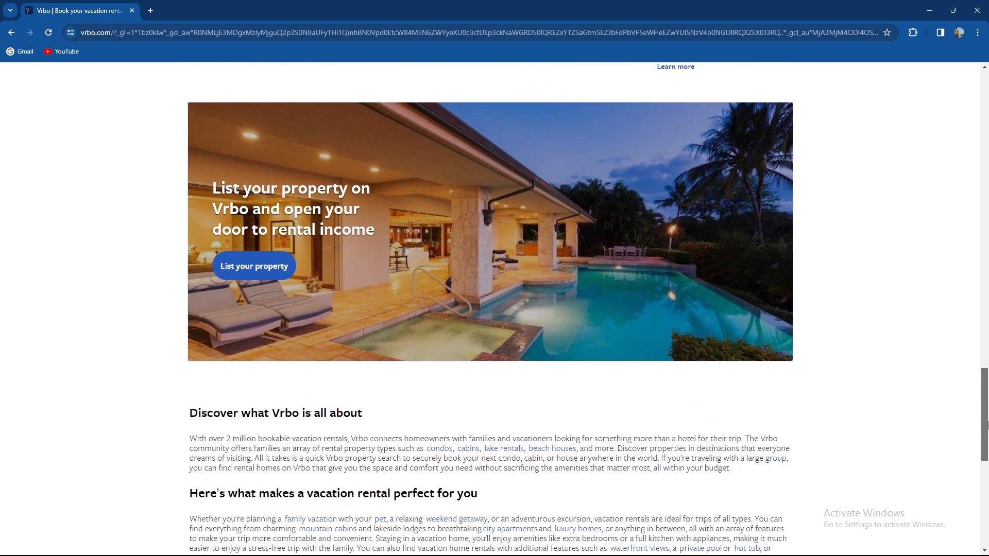
{"action": "scroll", "scroll_direction": "down", "scroll_amount": 3}
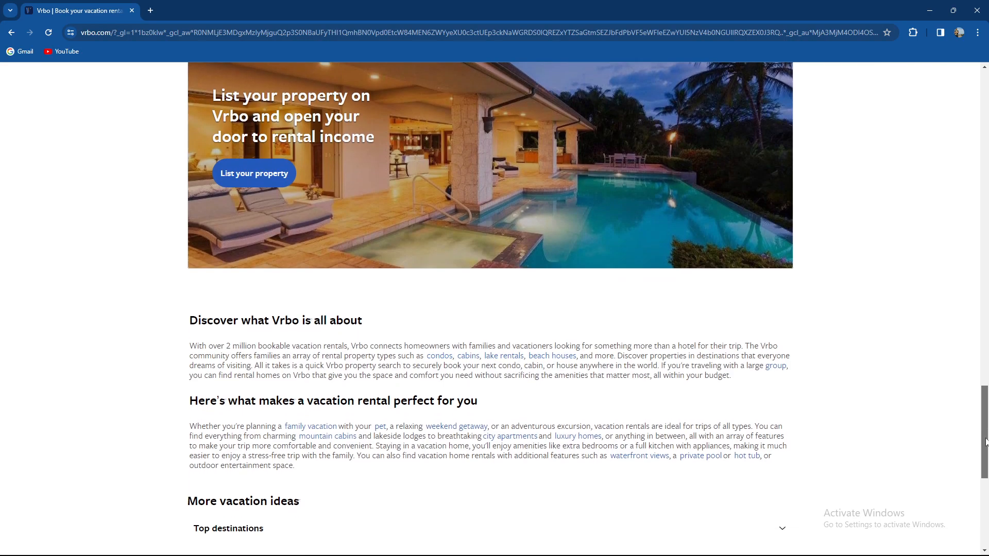
{"action": "scroll", "scroll_direction": "down", "scroll_amount": 3}
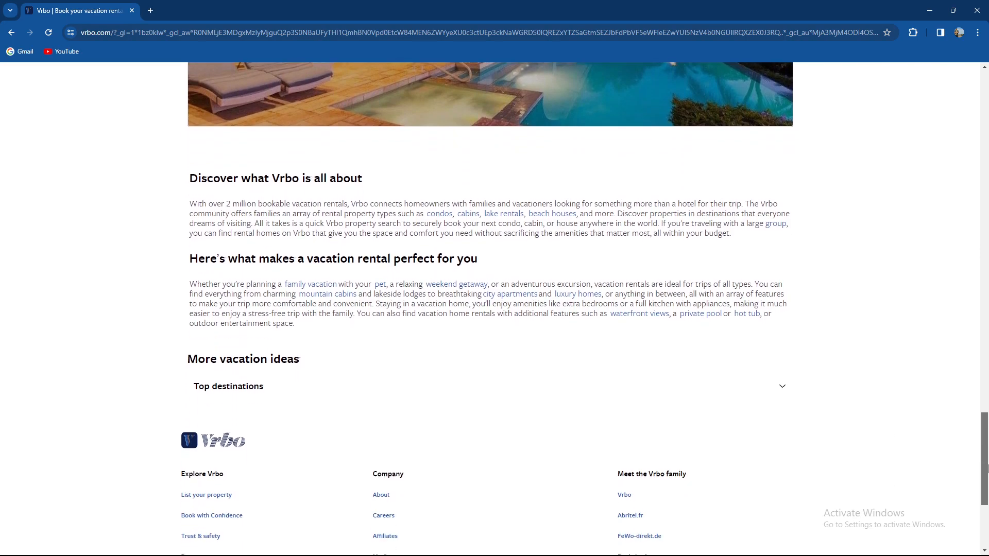
{"action": "scroll", "scroll_direction": "down", "scroll_amount": 3}
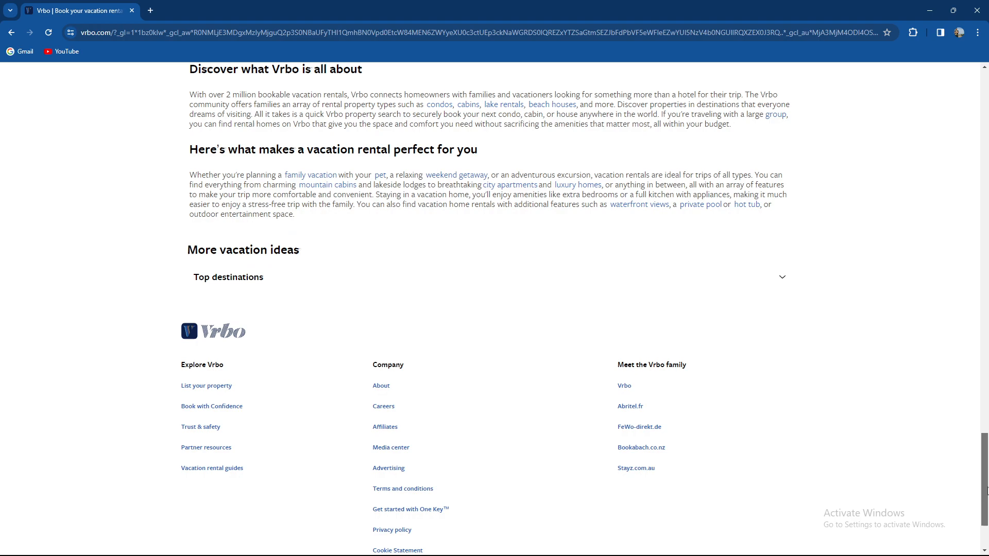
{"action": "scroll", "scroll_direction": "up", "scroll_amount": 3}
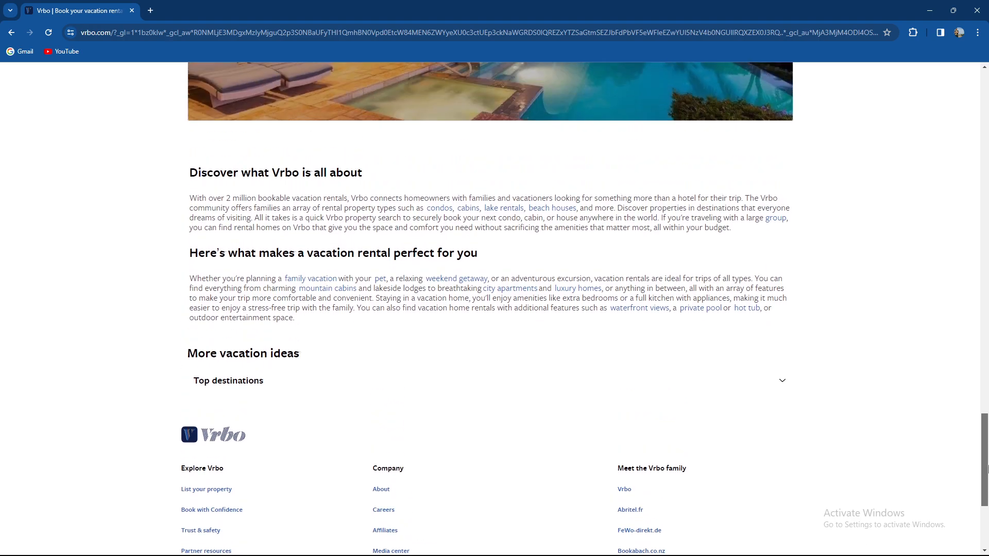
{"action": "scroll", "scroll_direction": "up", "scroll_amount": 3}
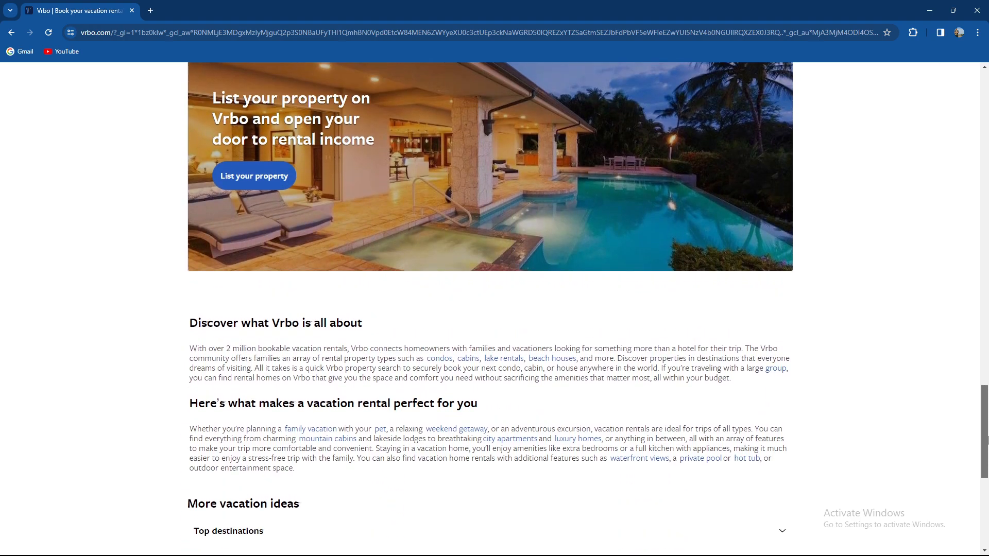
{"action": "scroll", "scroll_direction": "up", "scroll_amount": 3}
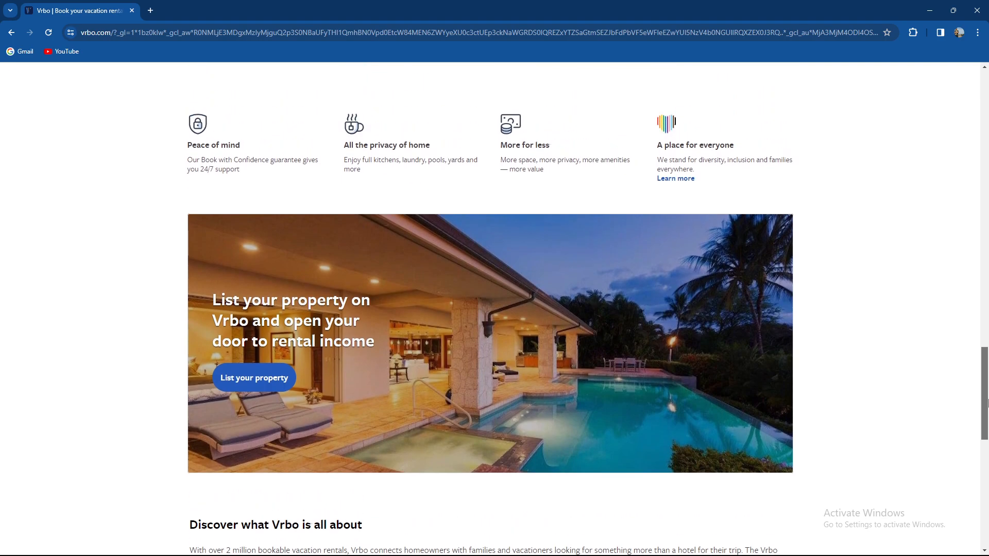
{"action": "scroll", "scroll_direction": "up", "scroll_amount": 3}
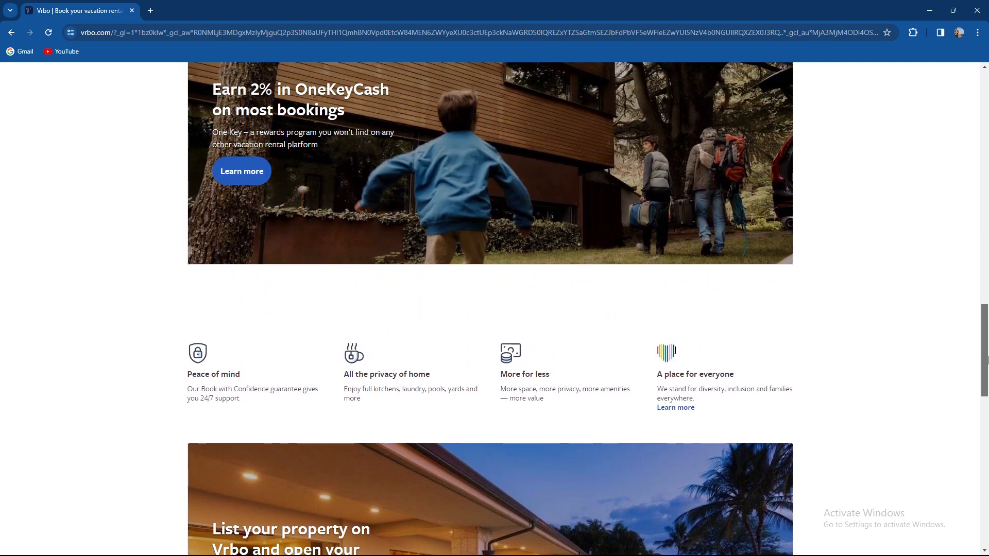
{"action": "scroll", "scroll_direction": "up", "scroll_amount": 3}
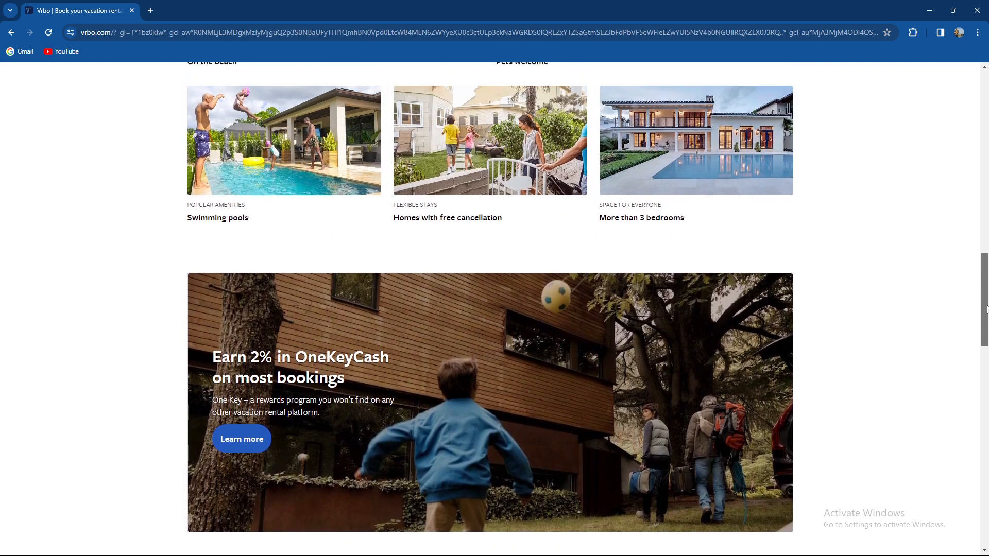
{"action": "scroll", "scroll_direction": "up", "scroll_amount": 3}
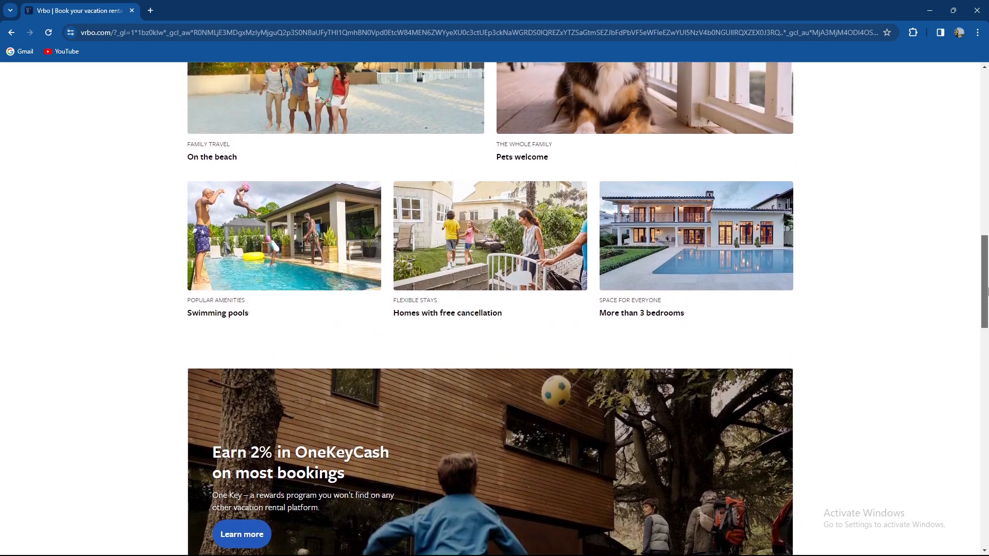
{"action": "scroll", "scroll_direction": "up", "scroll_amount": 3}
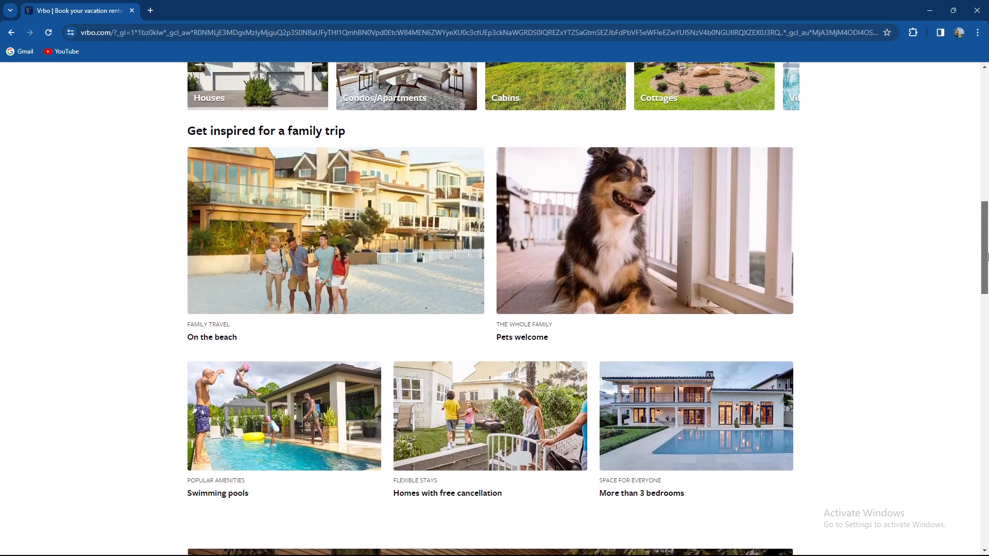
{"action": "scroll", "scroll_direction": "up", "scroll_amount": 3}
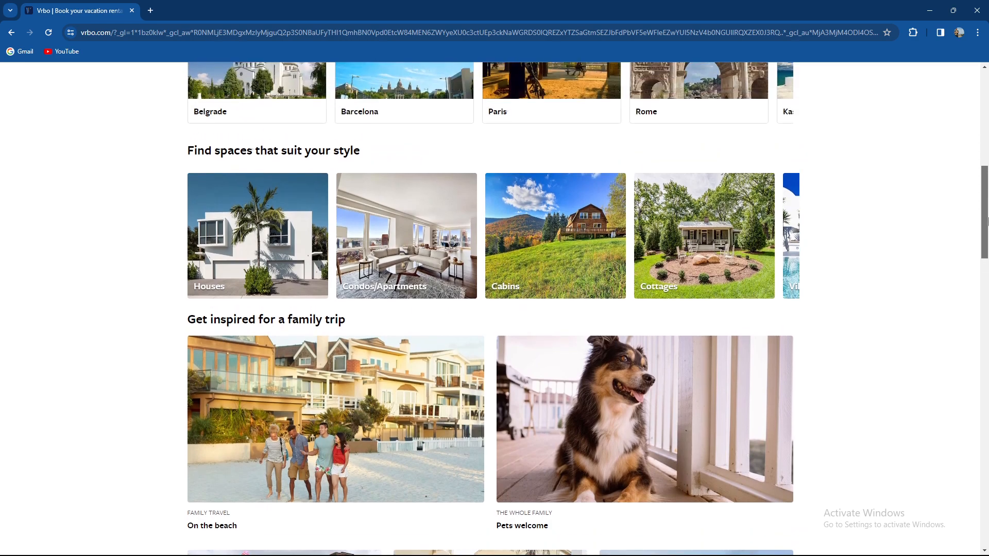
{"action": "scroll", "scroll_direction": "up", "scroll_amount": 3}
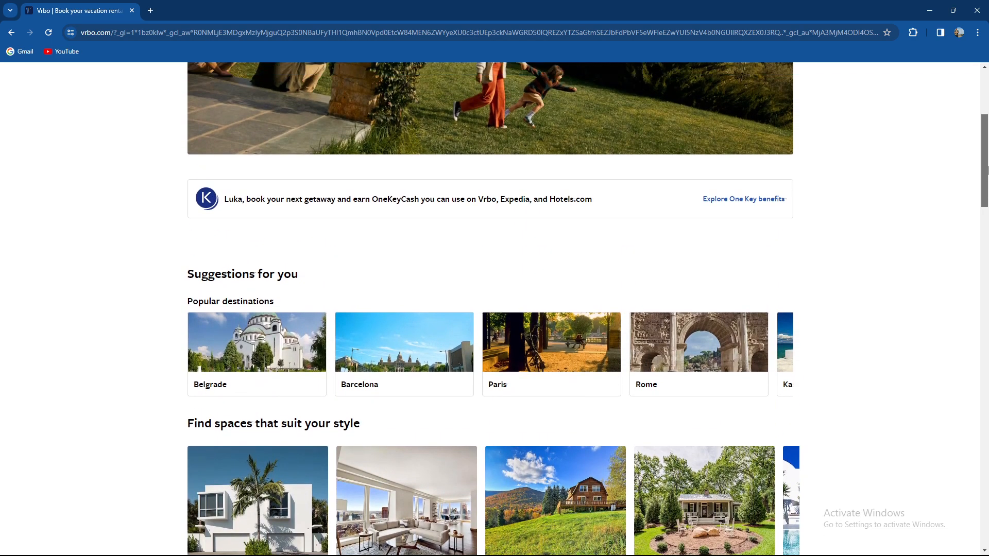